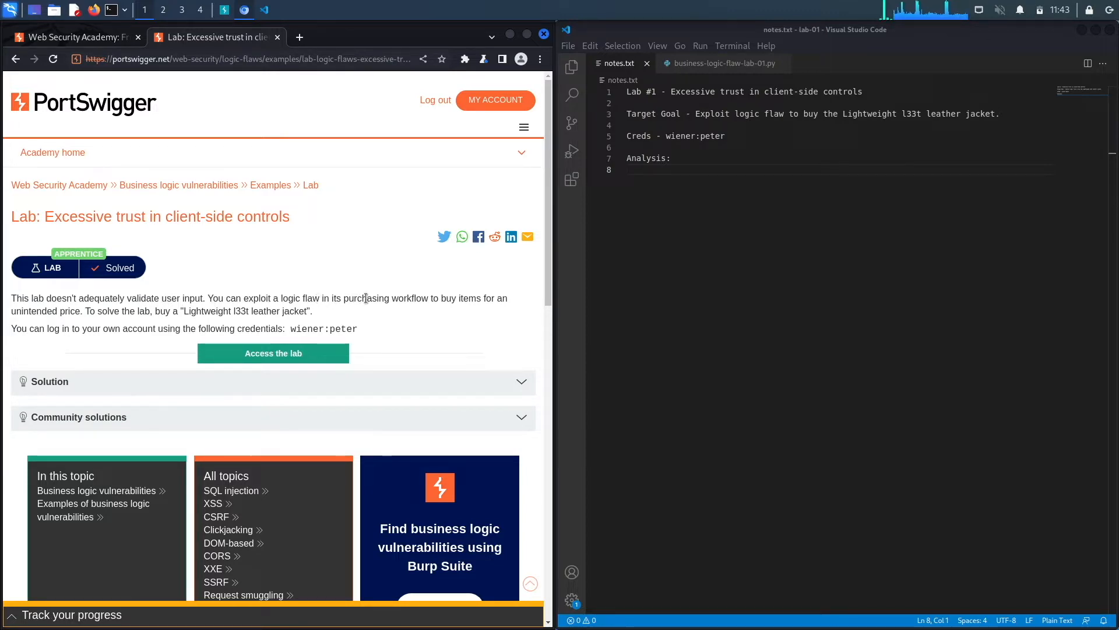
pyautogui.moveTo(210, 321)
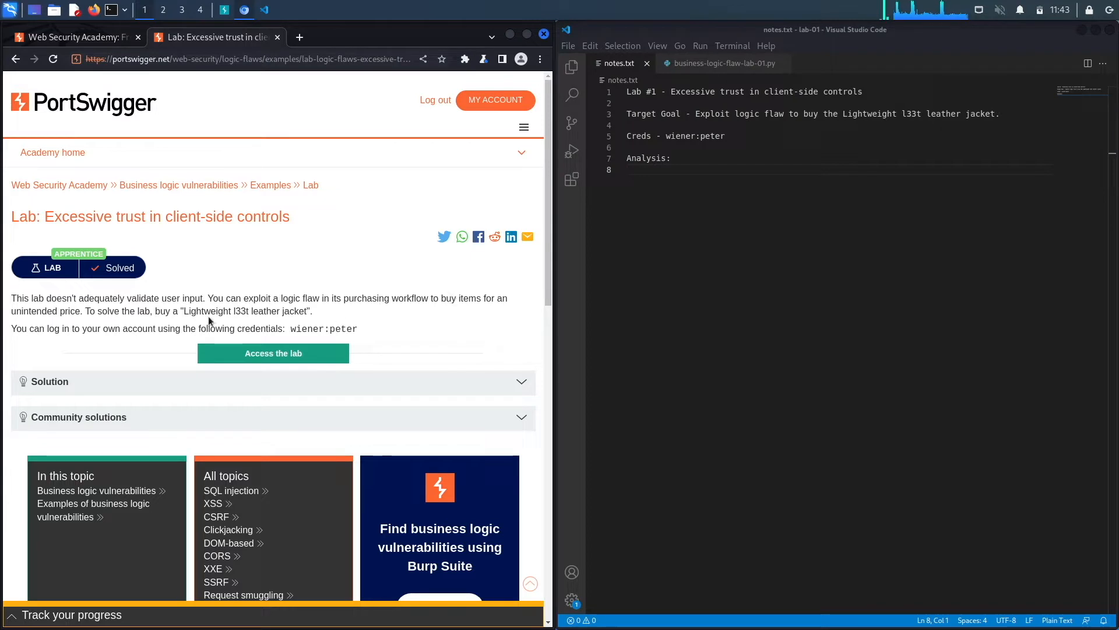
pyautogui.moveTo(148, 309)
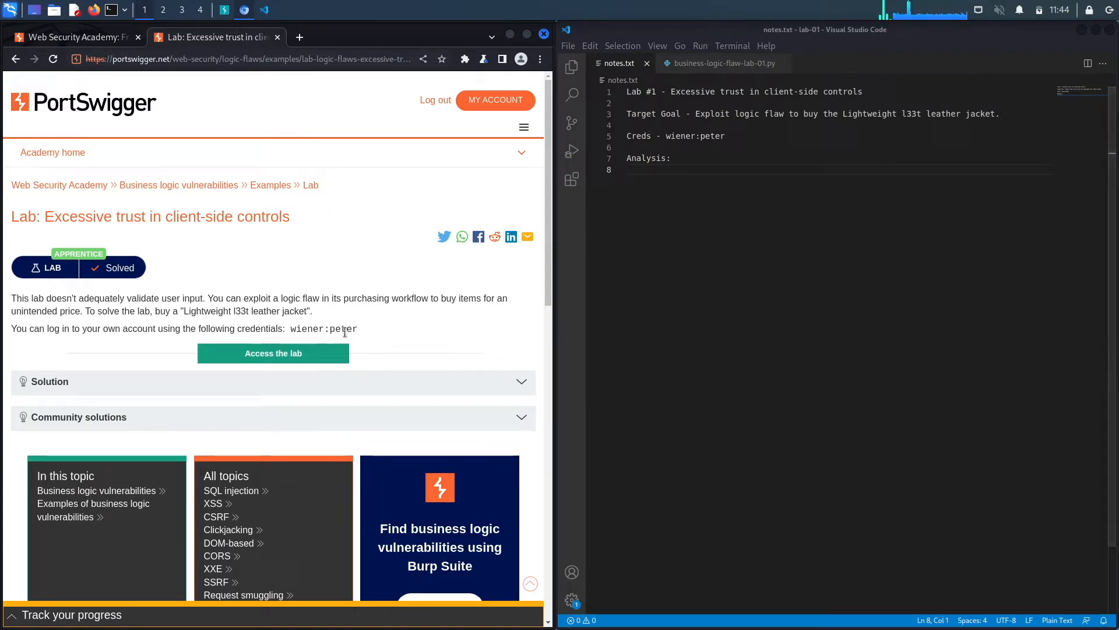
pyautogui.moveTo(321, 329)
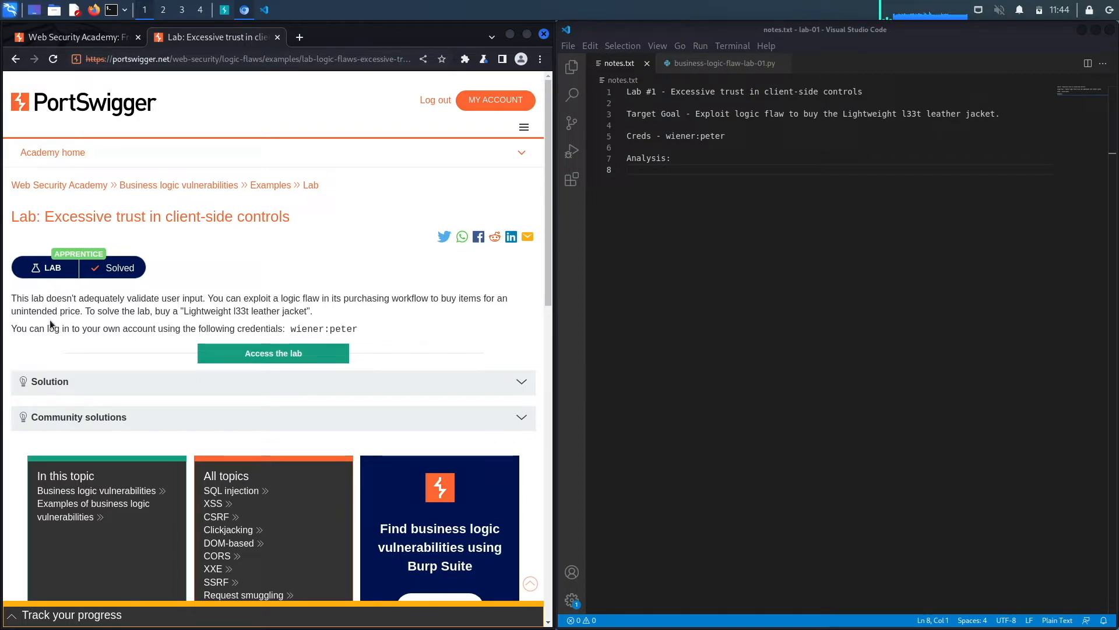
pyautogui.moveTo(225, 316)
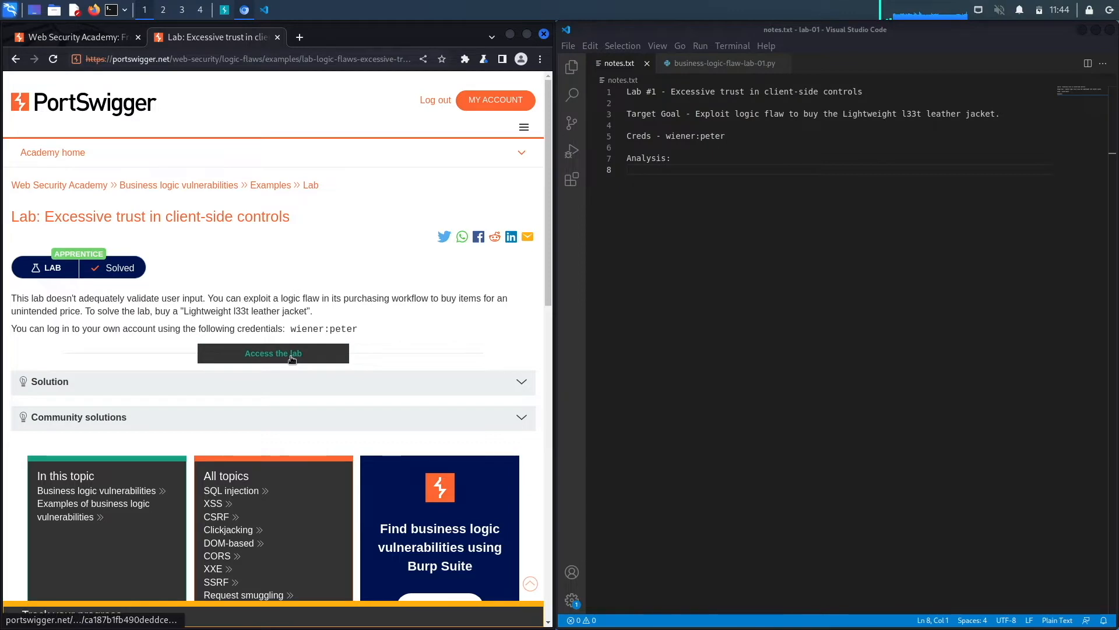
# - Launch the lab shop and go to the My account login page
pyautogui.click(273, 353)
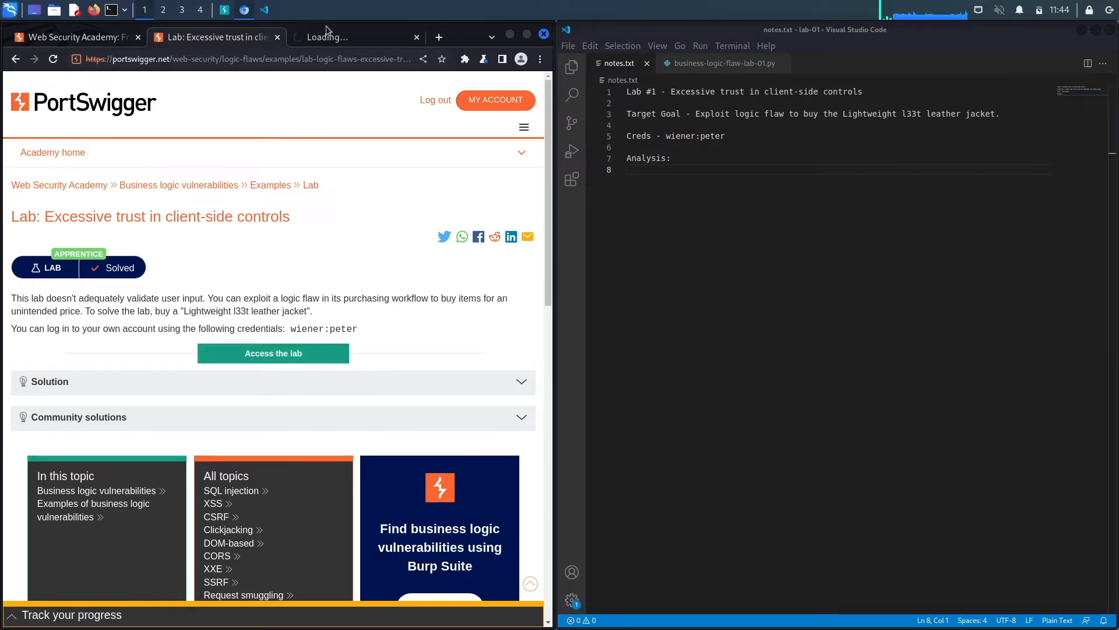
pyautogui.click(273, 352)
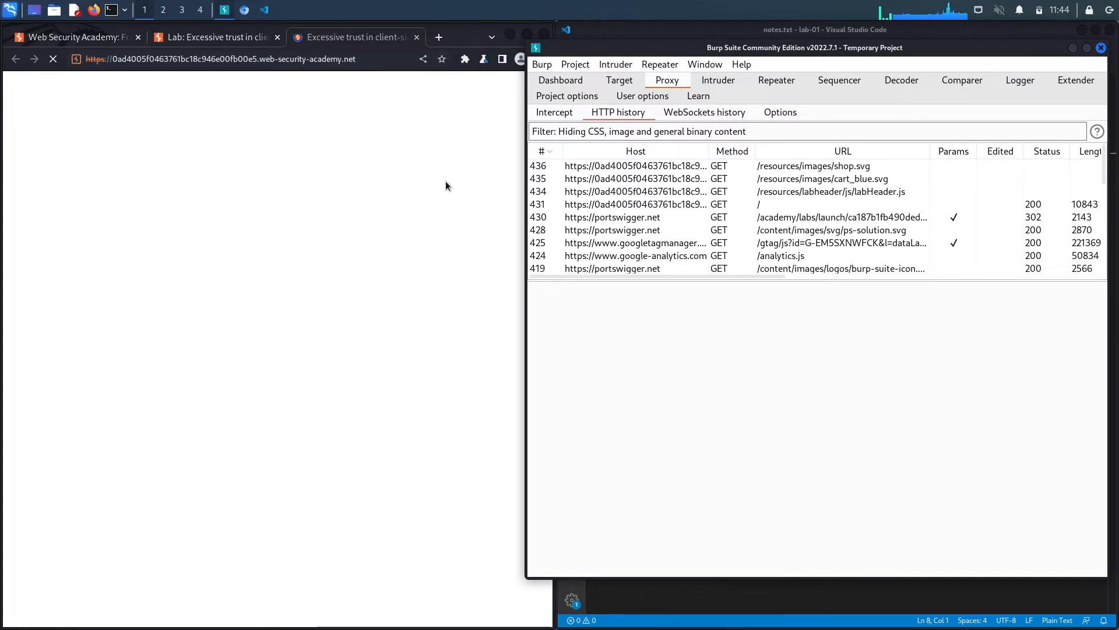
pyautogui.moveTo(610, 185)
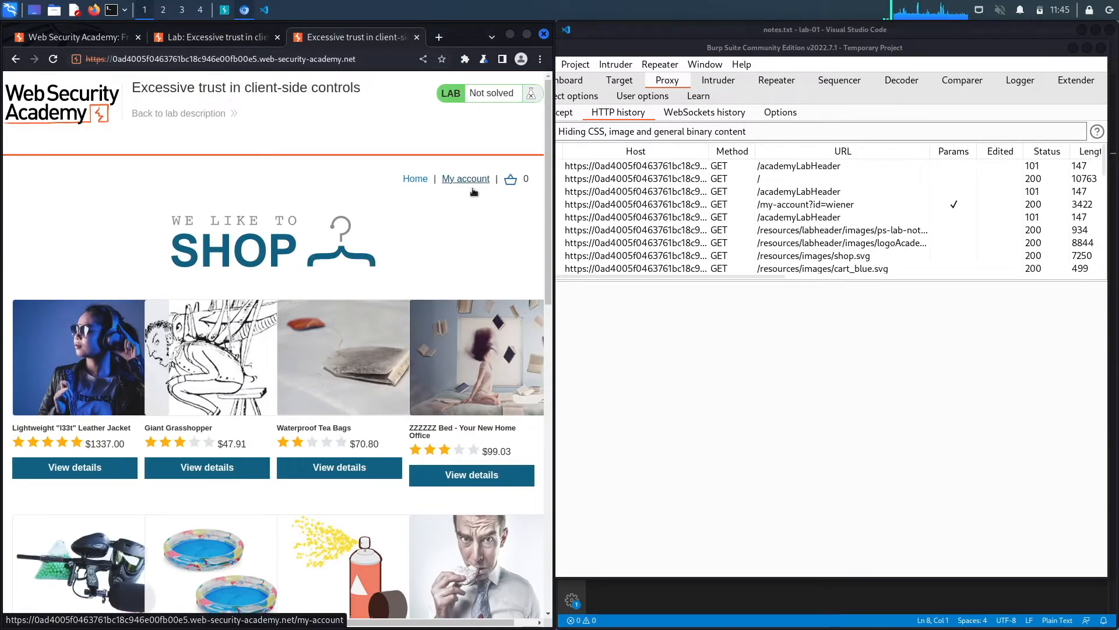
pyautogui.click(464, 178)
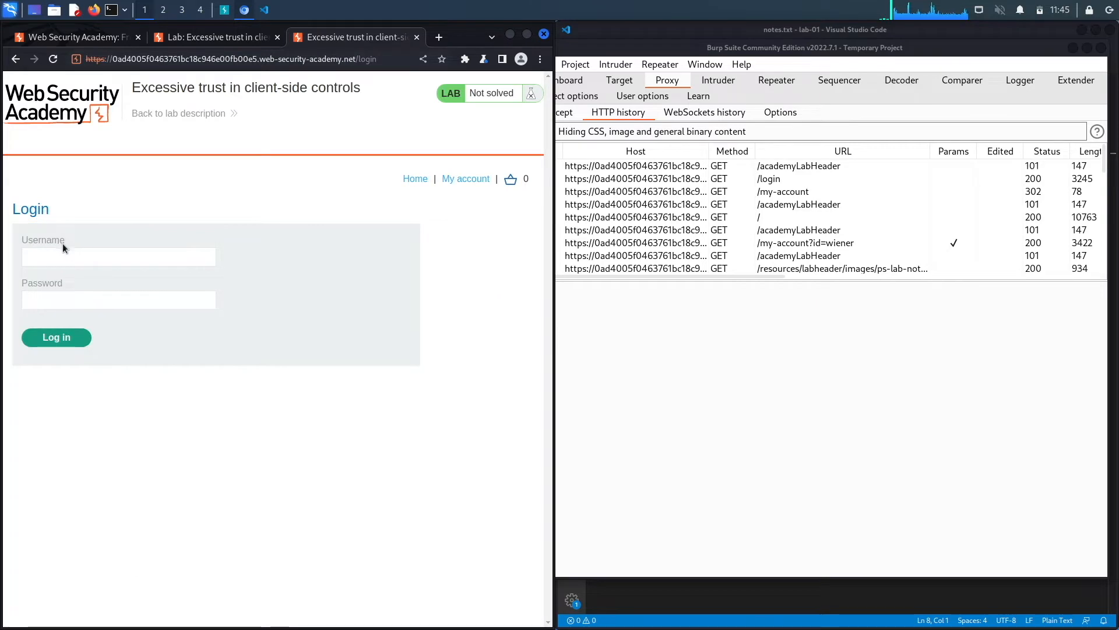
# - Log in as wiener with the lab credentials and return to the product list
pyautogui.write('wiener')
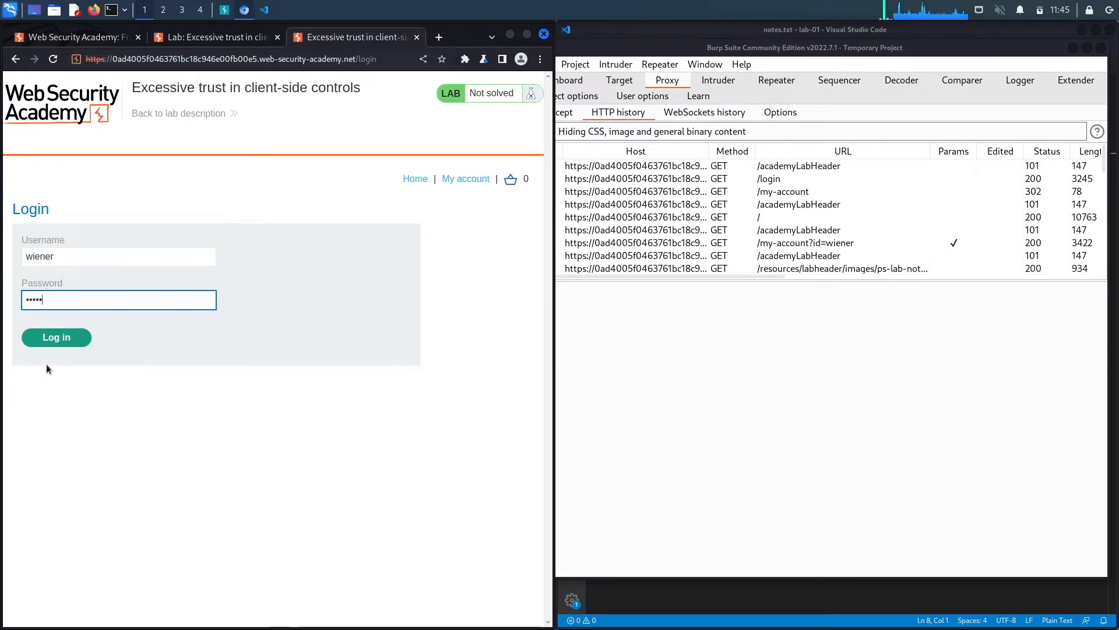
pyautogui.click(56, 337)
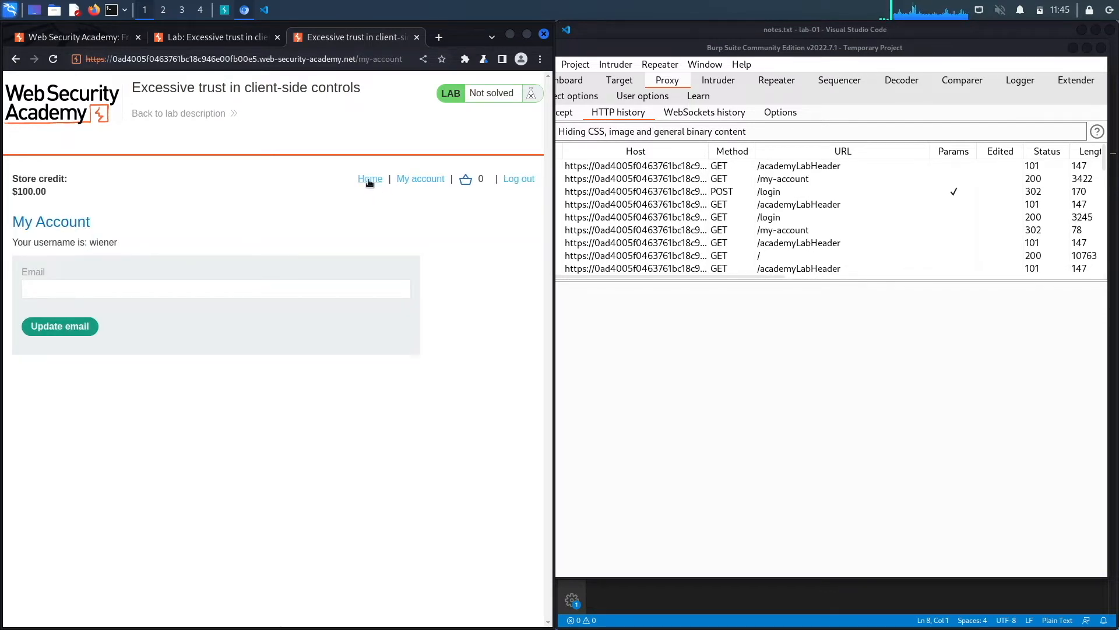
pyautogui.click(370, 179)
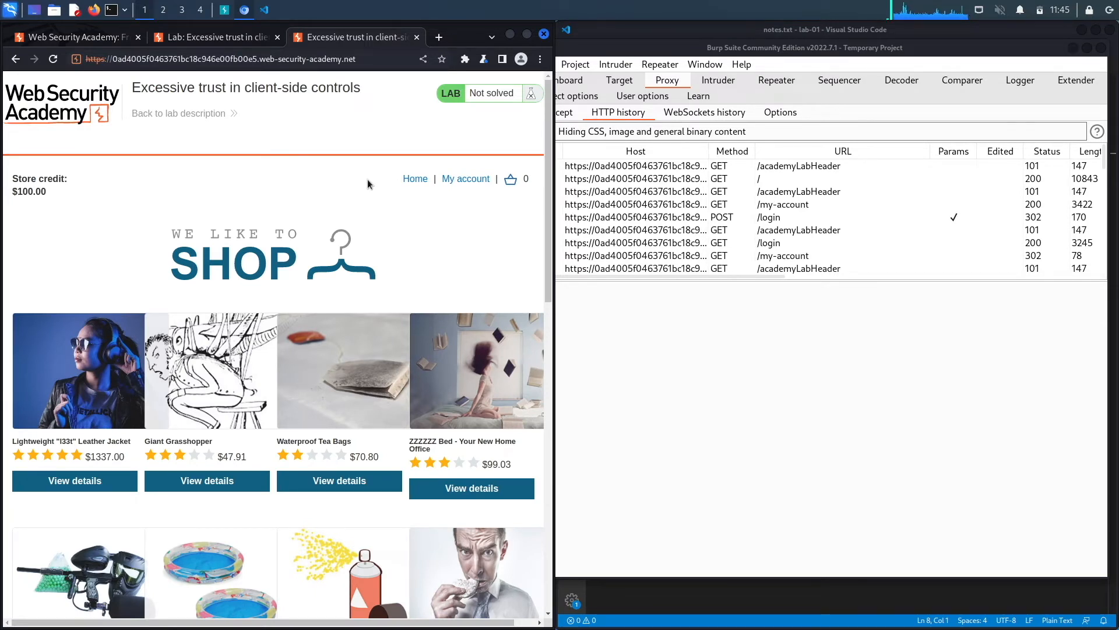
pyautogui.moveTo(63, 196)
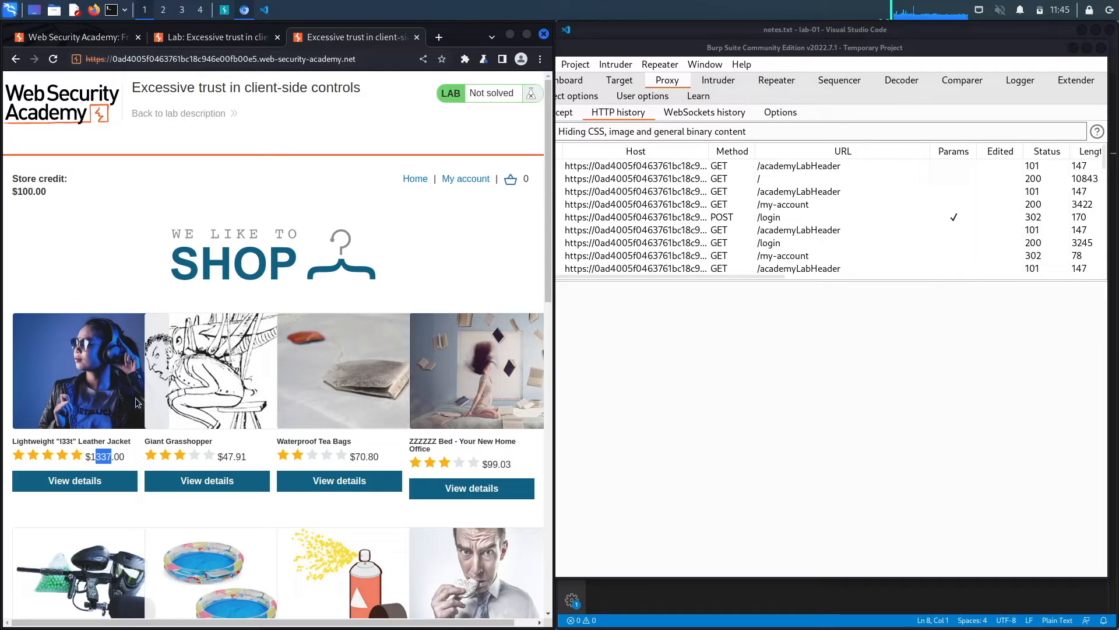
# - Add the $1337.00 Lightweight "l33t" Leather Jacket to the cart from its product page
pyautogui.click(74, 480)
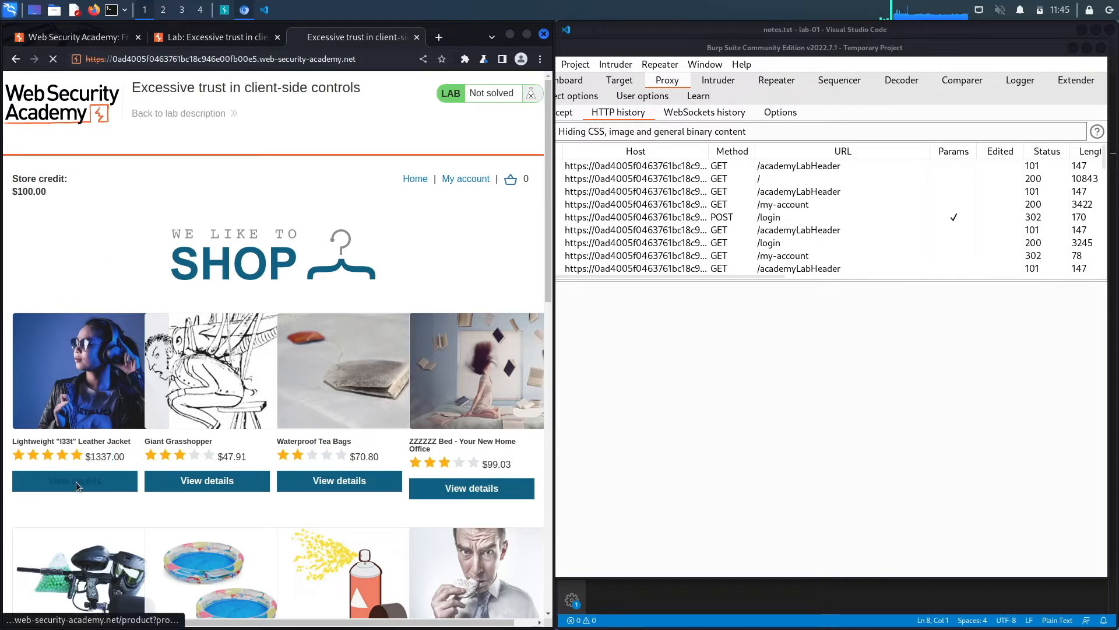
pyautogui.click(74, 480)
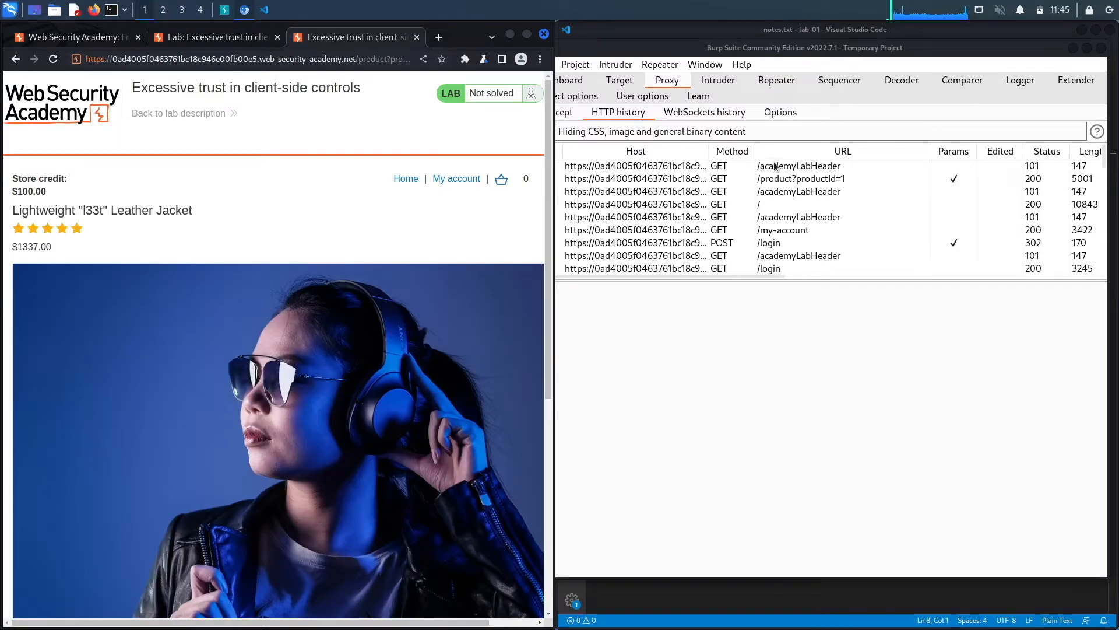
pyautogui.scroll(-3)
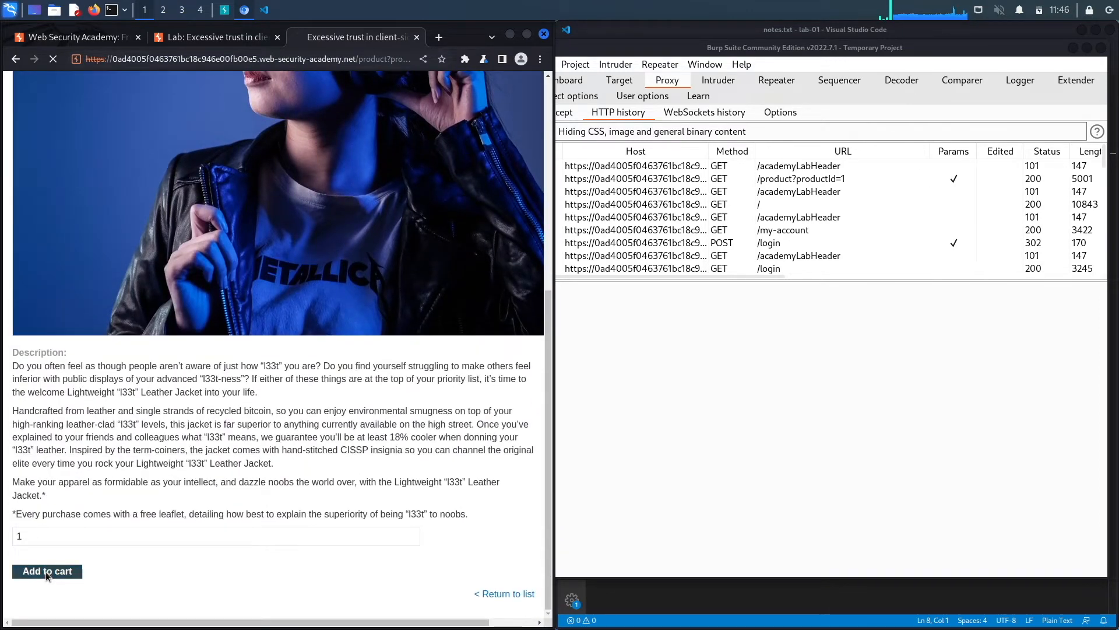
pyautogui.click(48, 571)
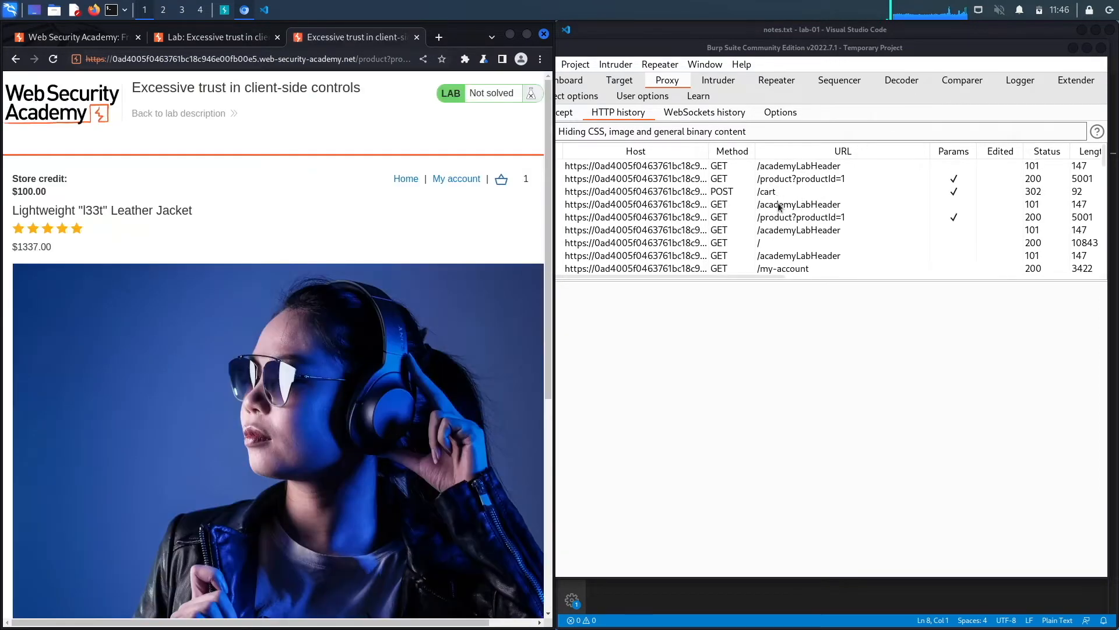
# - Inspect the captured POST /cart request in Proxy history and view the cart
pyautogui.click(766, 191)
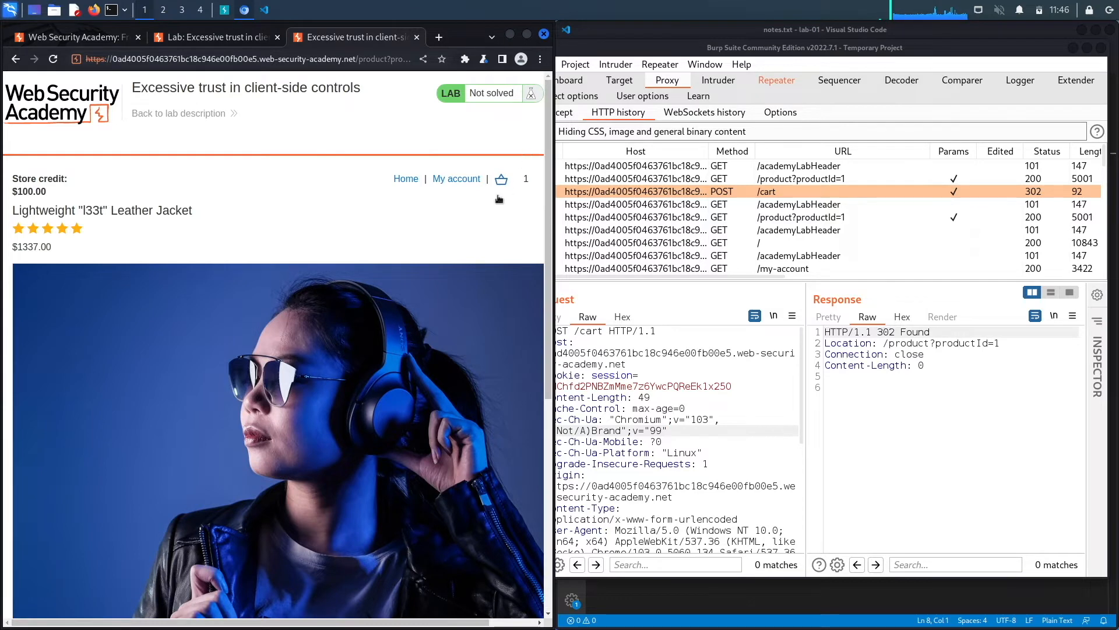
pyautogui.click(502, 179)
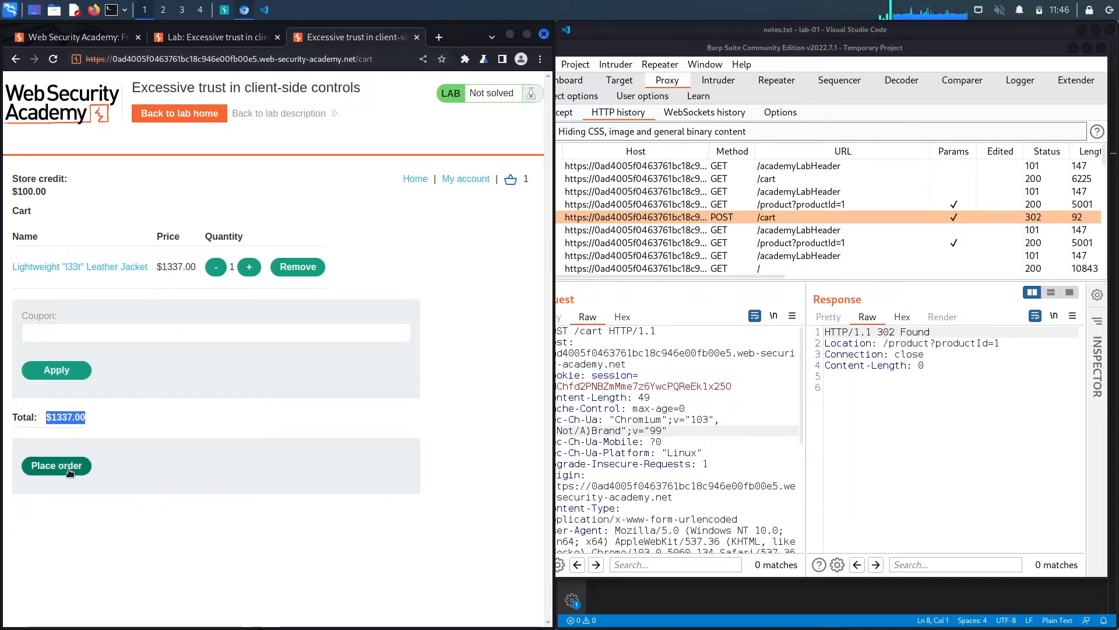
# - Attempt checkout (fails on store credit) and send POST /cart/checkout to Repeater
pyautogui.click(56, 465)
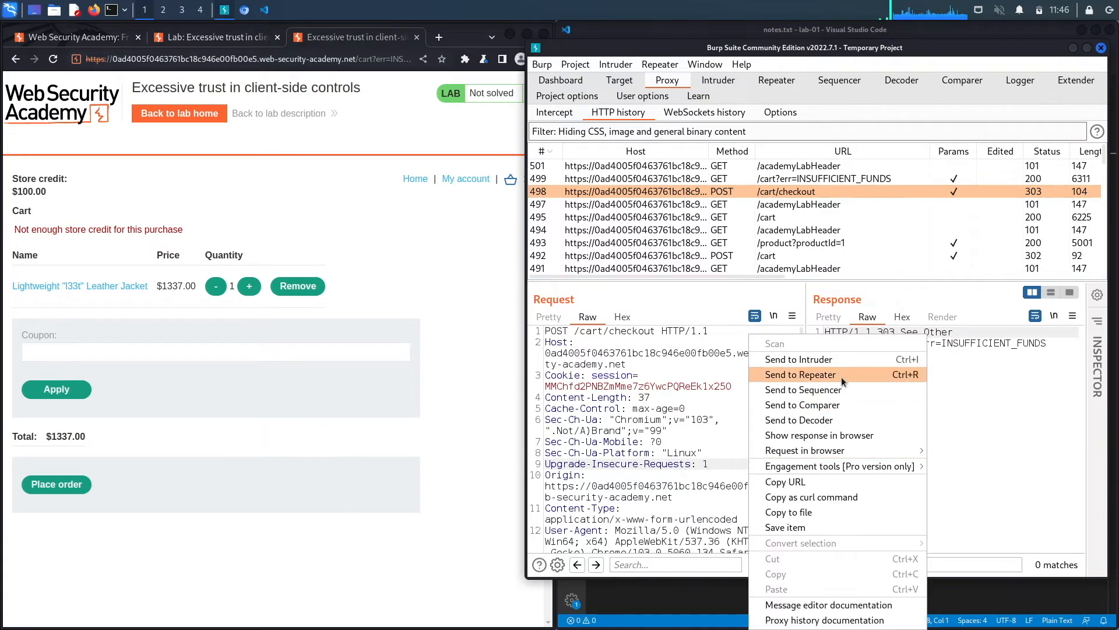
pyautogui.click(801, 374)
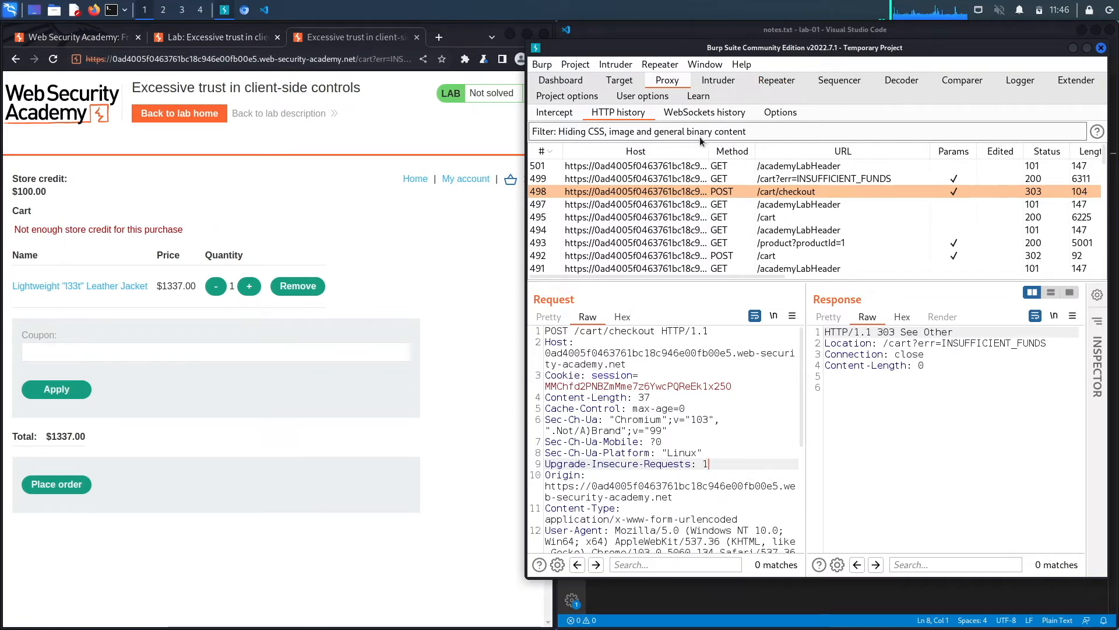
pyautogui.click(776, 80)
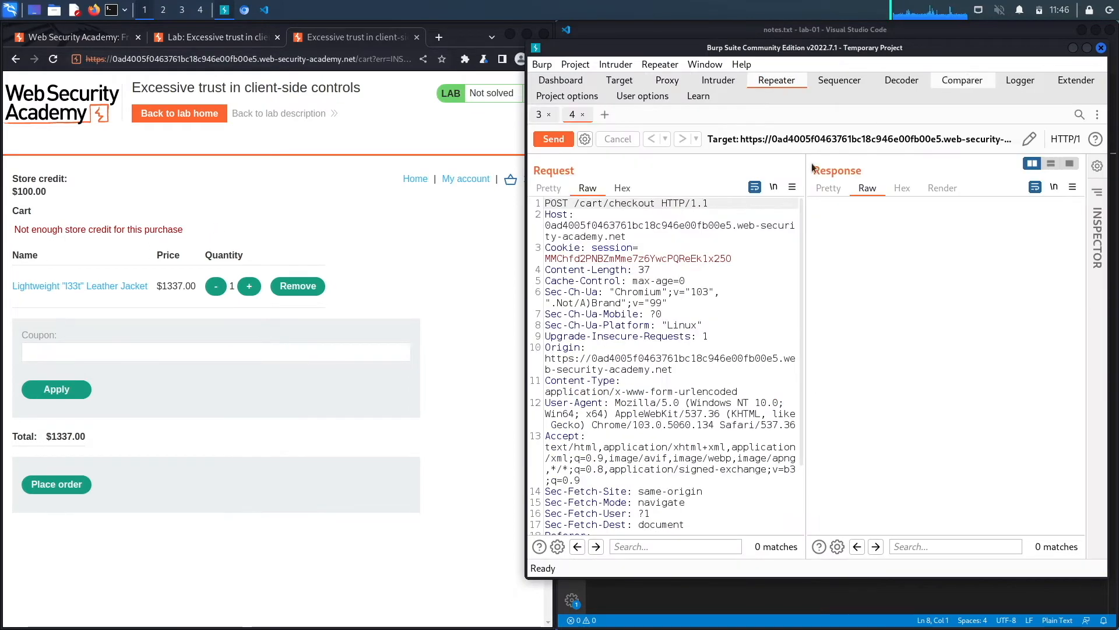
# - Switch Repeater to the POST /cart request and select its price value 133700
pyautogui.click(538, 115)
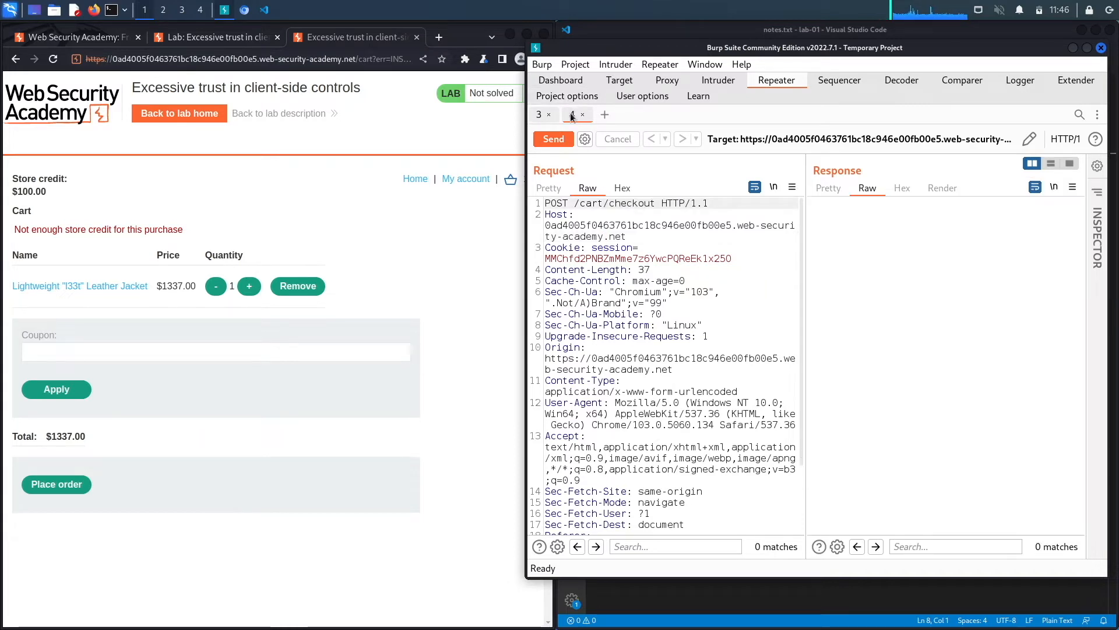
pyautogui.click(572, 114)
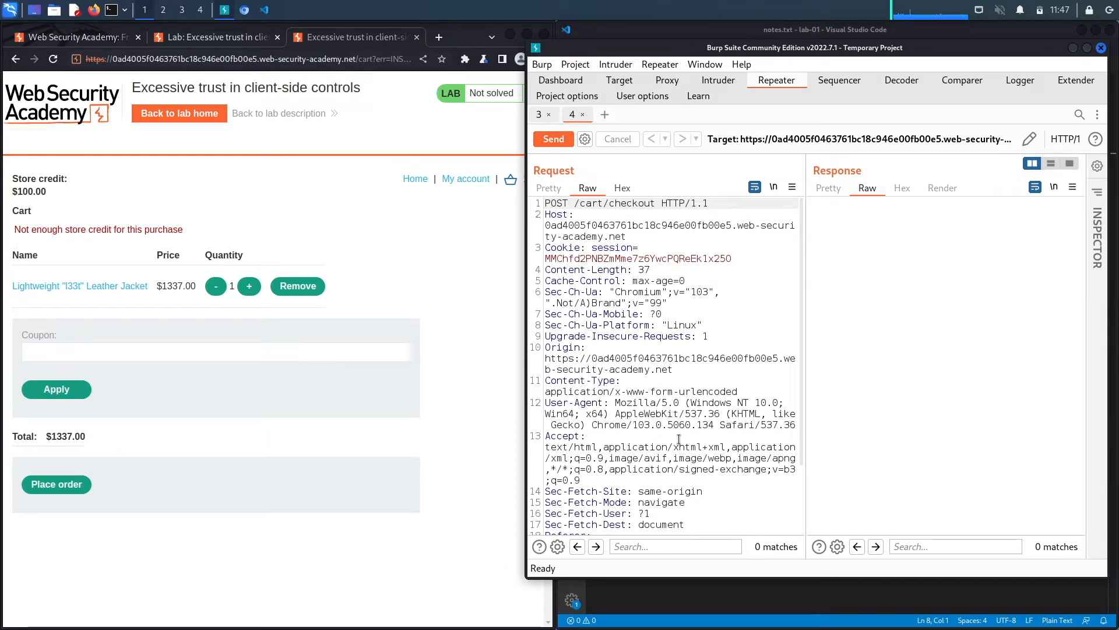
pyautogui.scroll(-3)
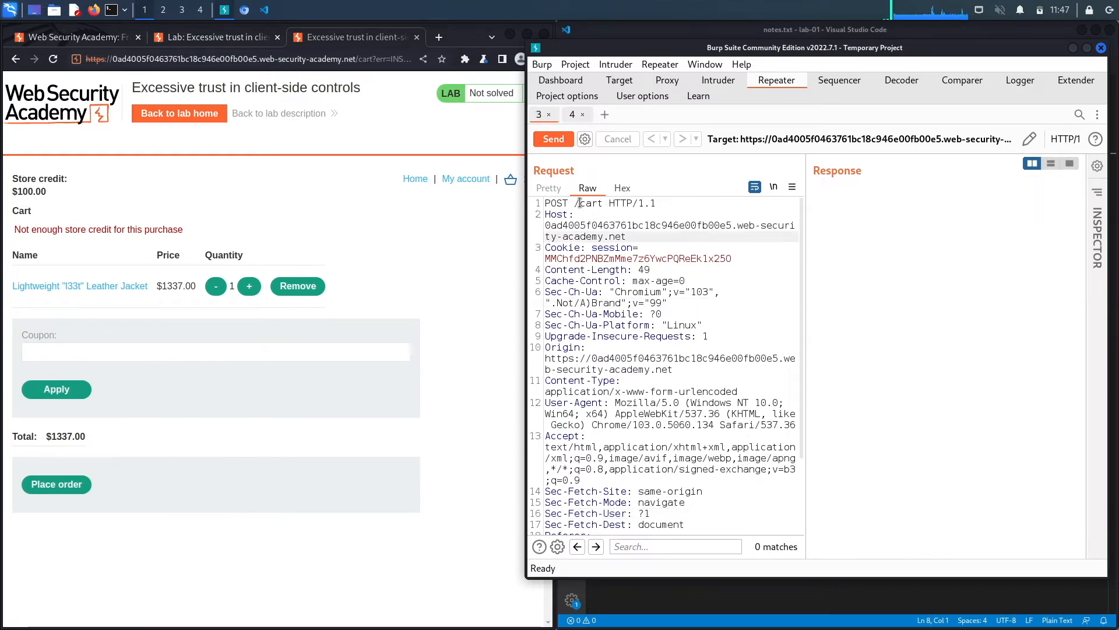
pyautogui.doubleClick(591, 203)
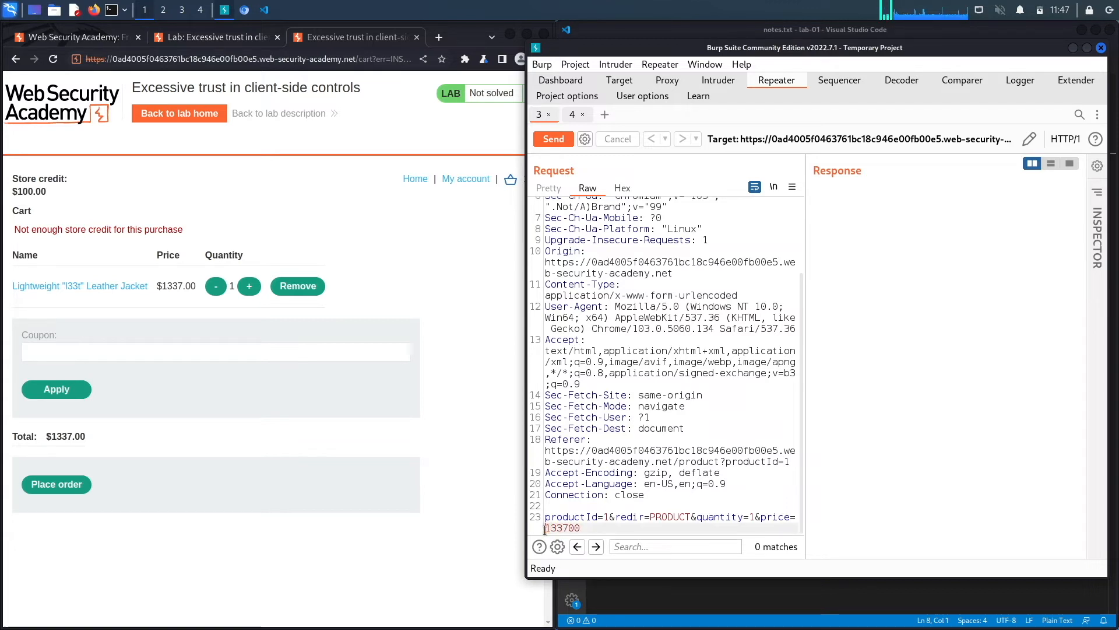
pyautogui.doubleClick(562, 528)
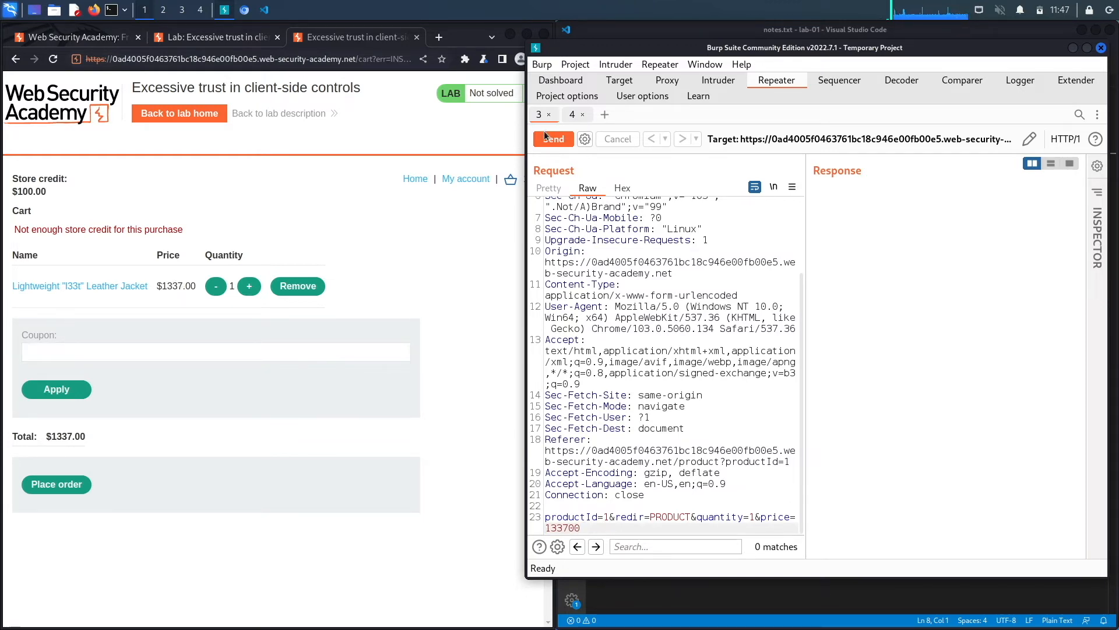
# - Resend the add-to-cart request, then empty the cart by removing both jackets
pyautogui.click(553, 139)
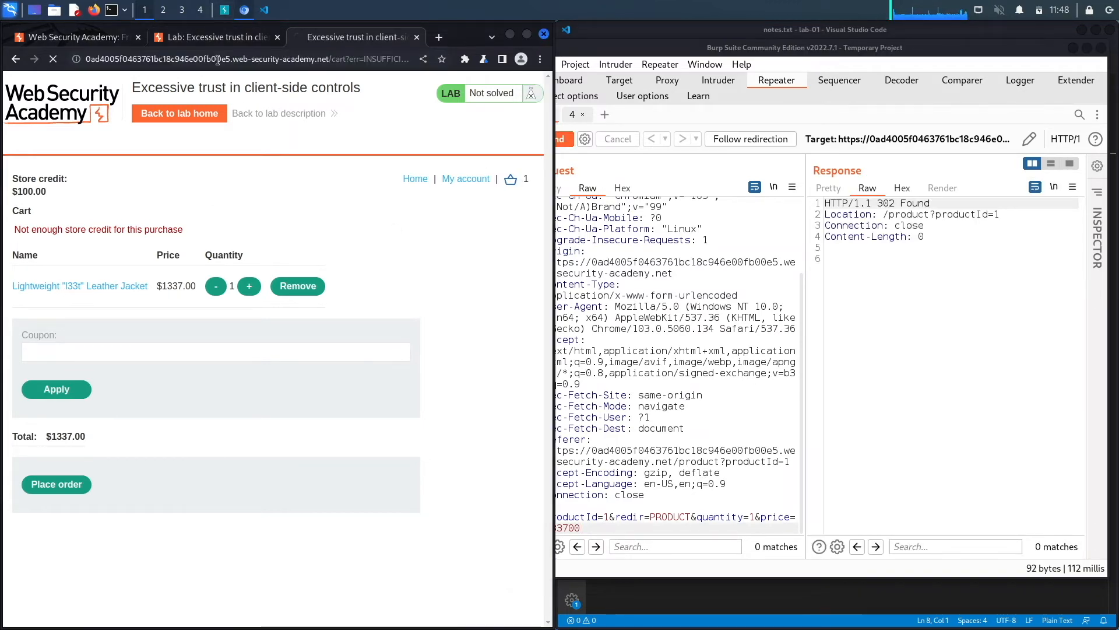
pyautogui.click(248, 286)
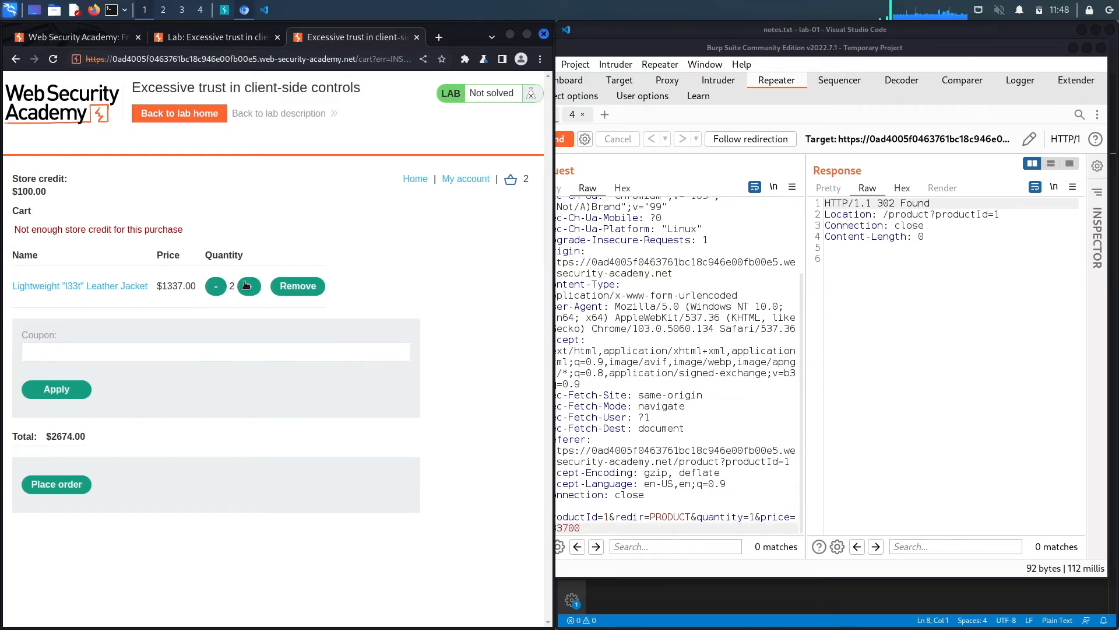
pyautogui.click(215, 286)
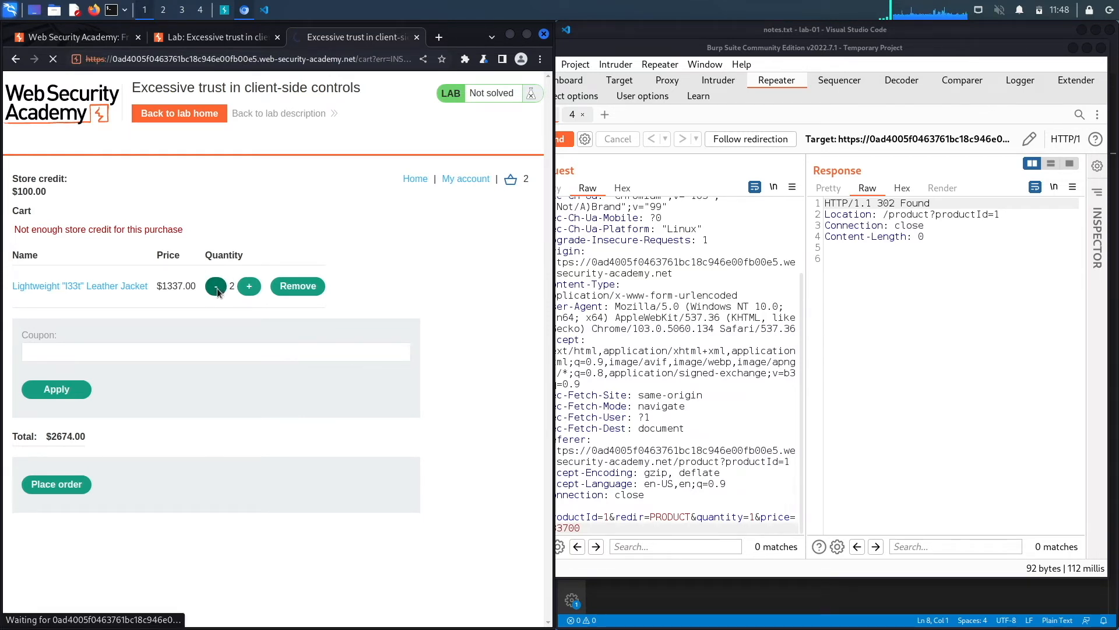
pyautogui.click(216, 286)
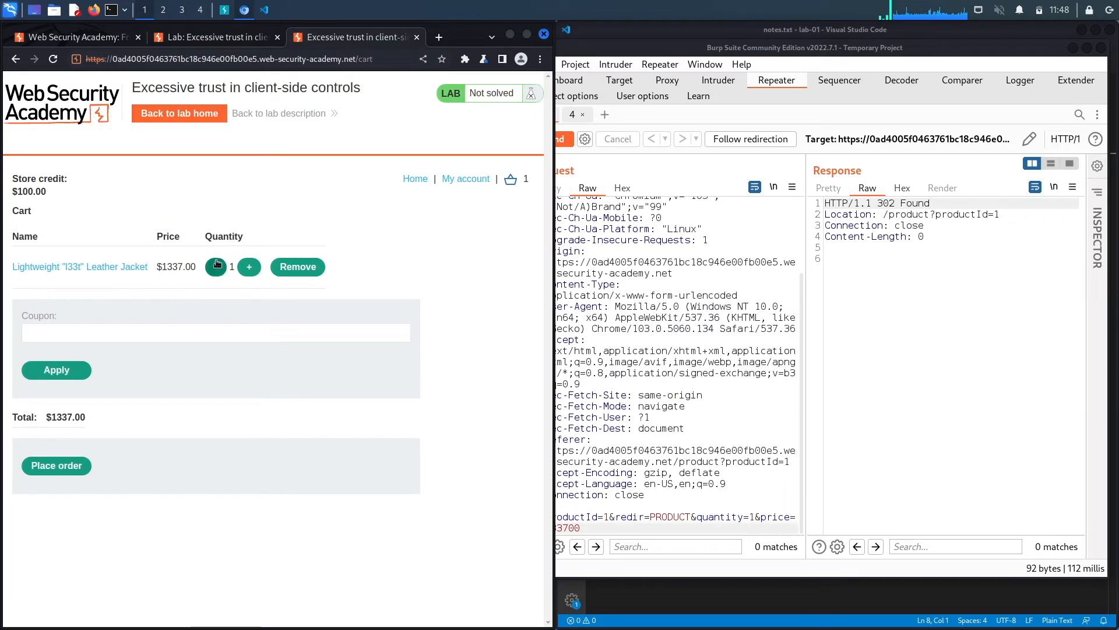
pyautogui.click(297, 266)
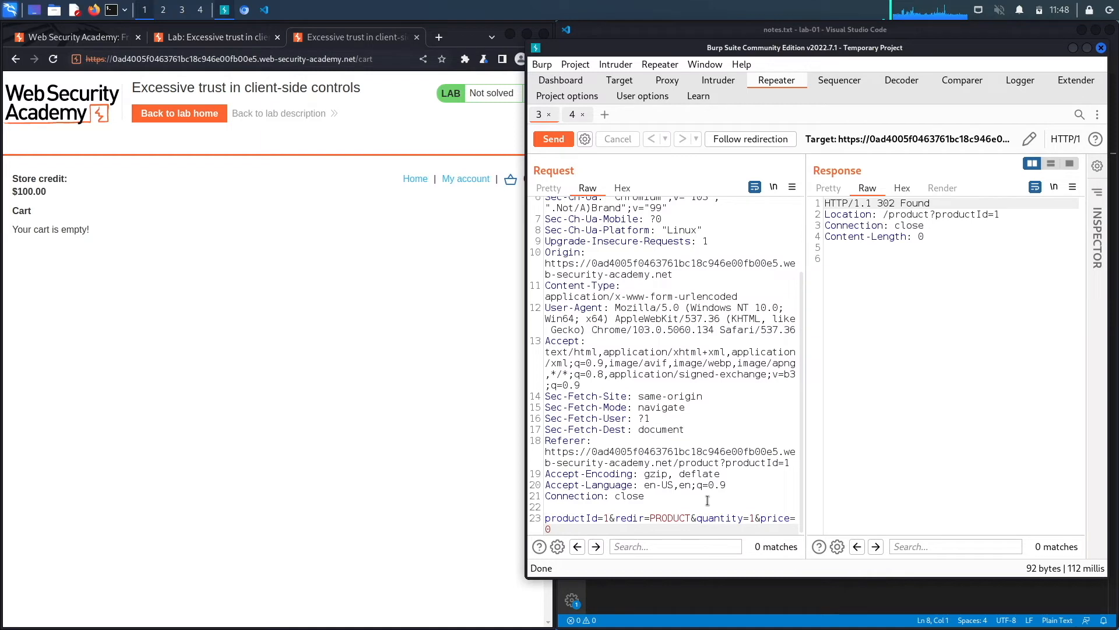
# - Resend the add-to-cart request with price=1, putting the jacket in the cart at $0.01
pyautogui.doubleClick(776, 518)
pyautogui.write('1')
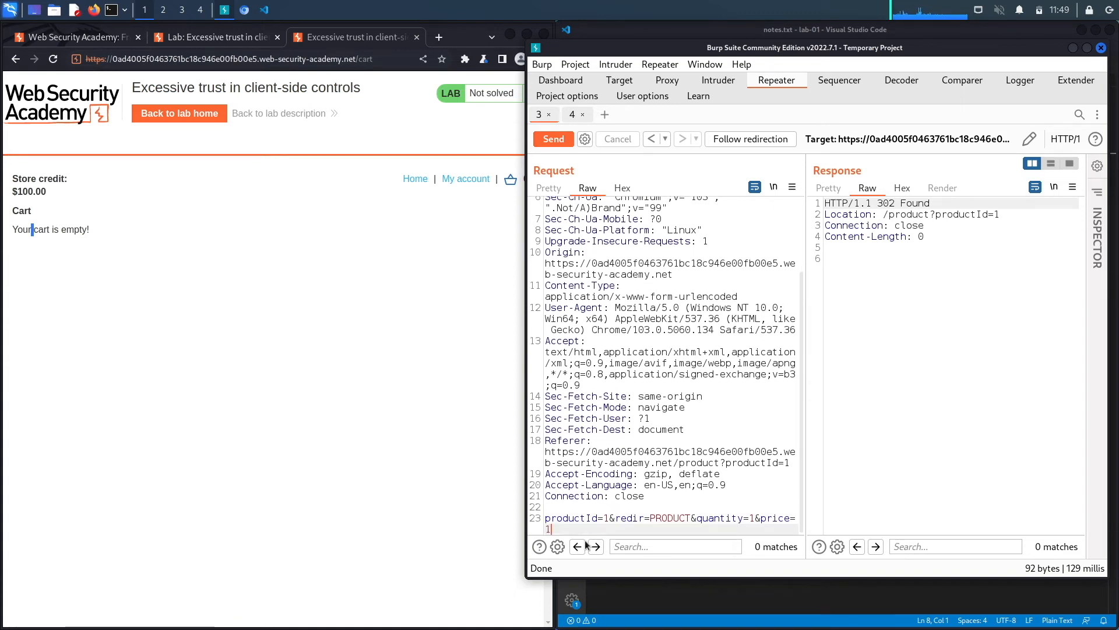
pyautogui.click(553, 139)
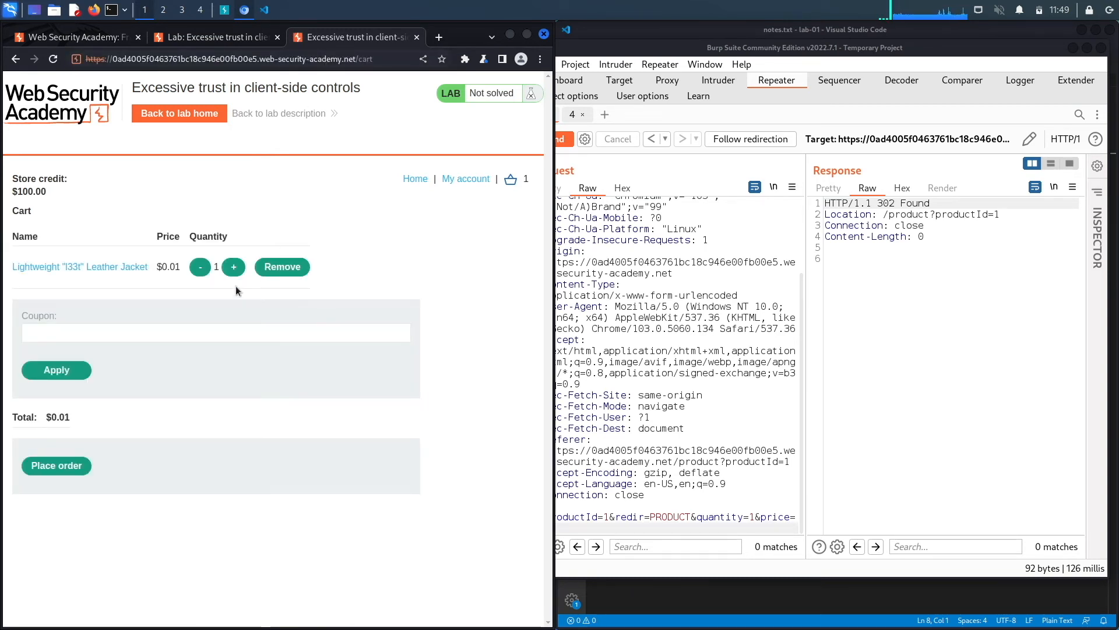
pyautogui.doubleClick(175, 266)
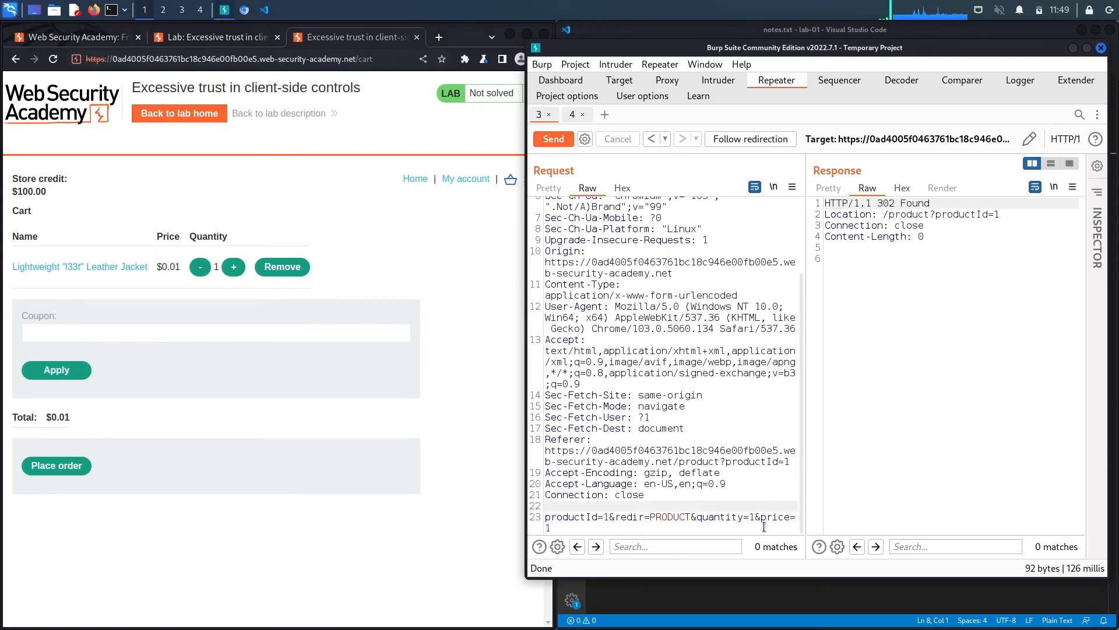
pyautogui.doubleClick(778, 517)
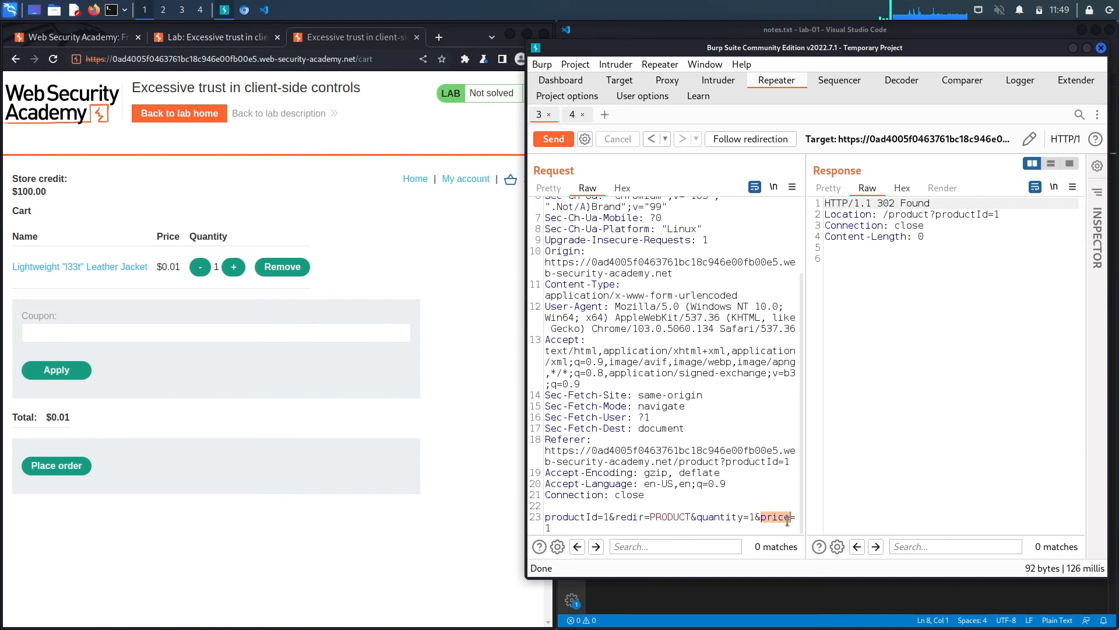
pyautogui.moveTo(763, 492)
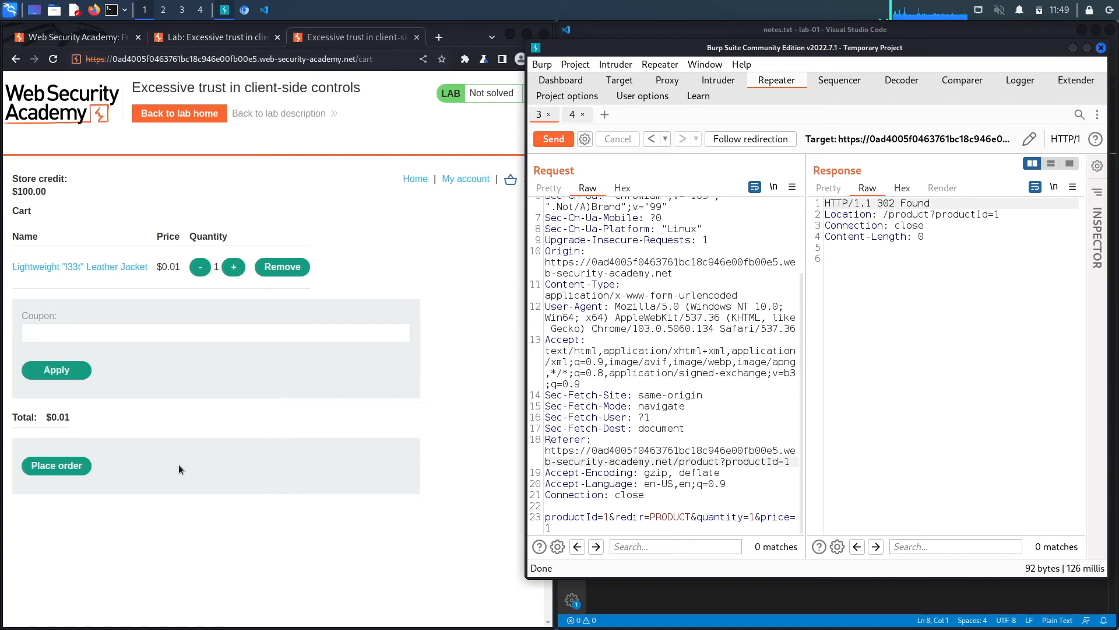
# - Place the order for the $0.01 jacket, leaving $99.99 credit and the lab Solved
pyautogui.click(56, 465)
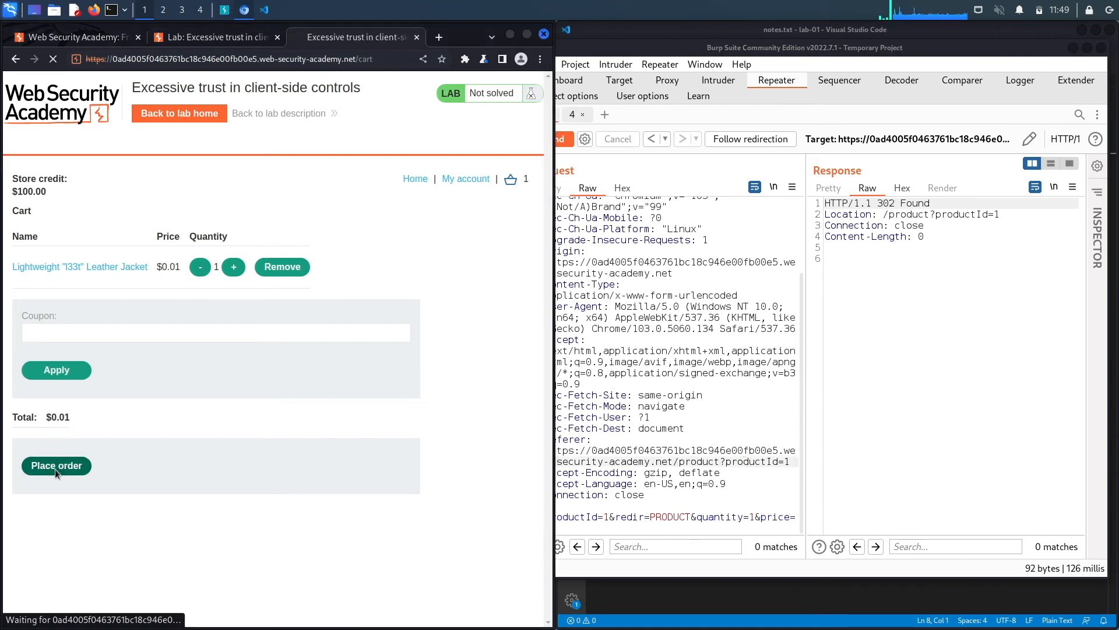
pyautogui.click(56, 465)
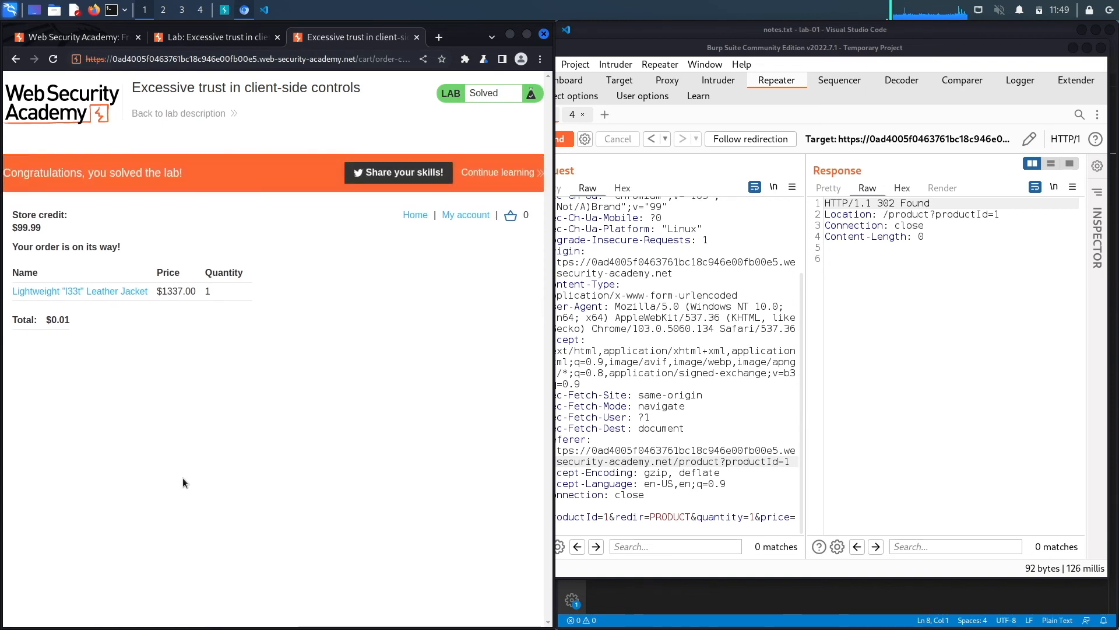
pyautogui.moveTo(273, 229)
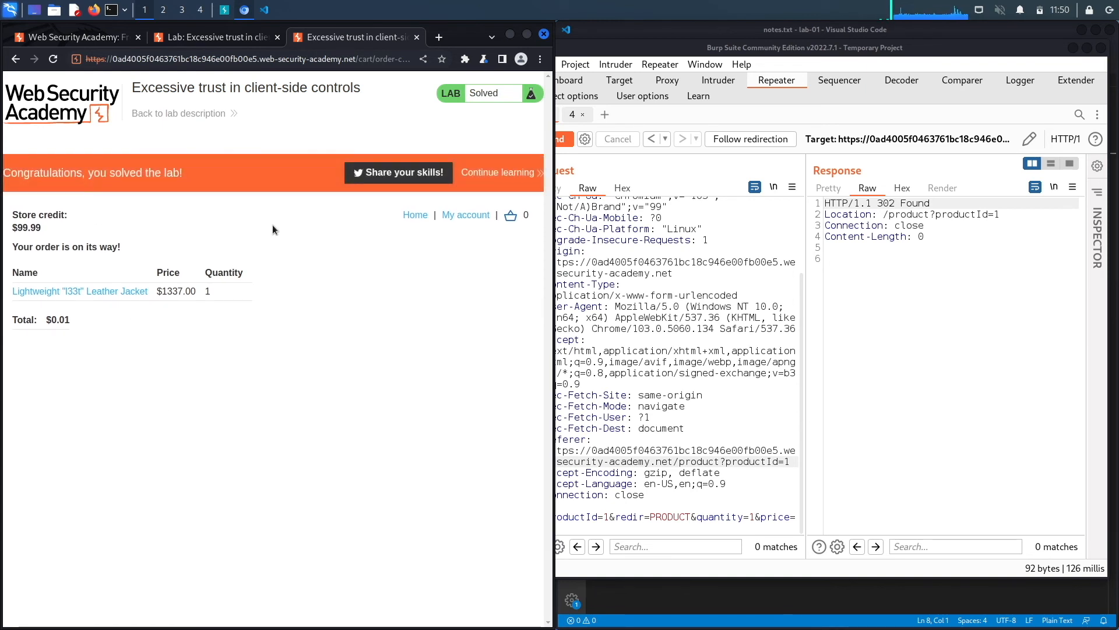
pyautogui.moveTo(300, 262)
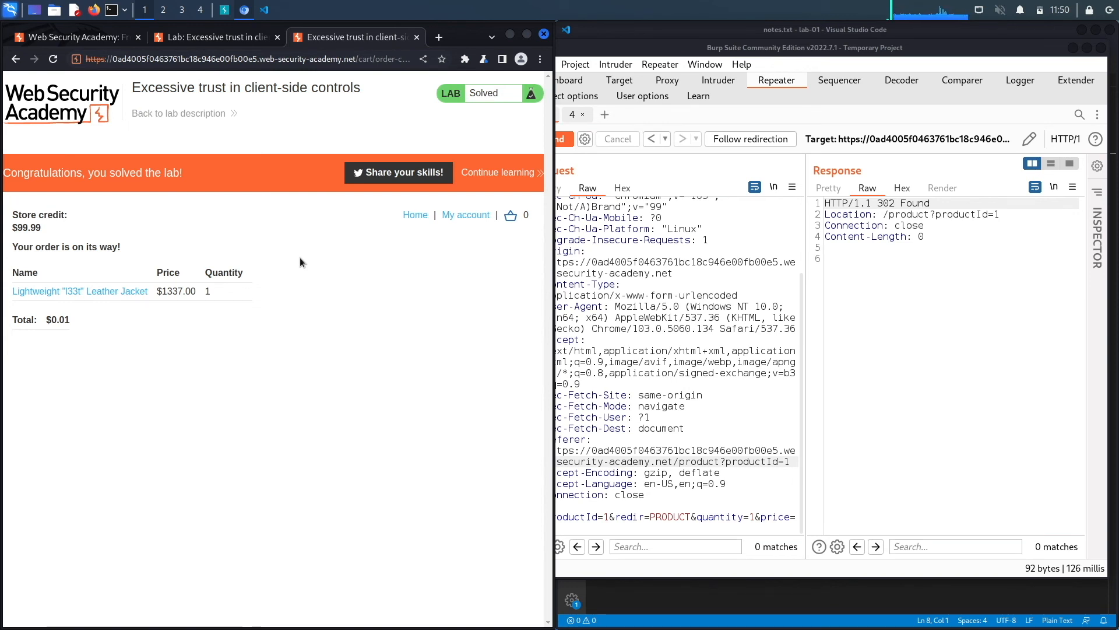
pyautogui.moveTo(706, 336)
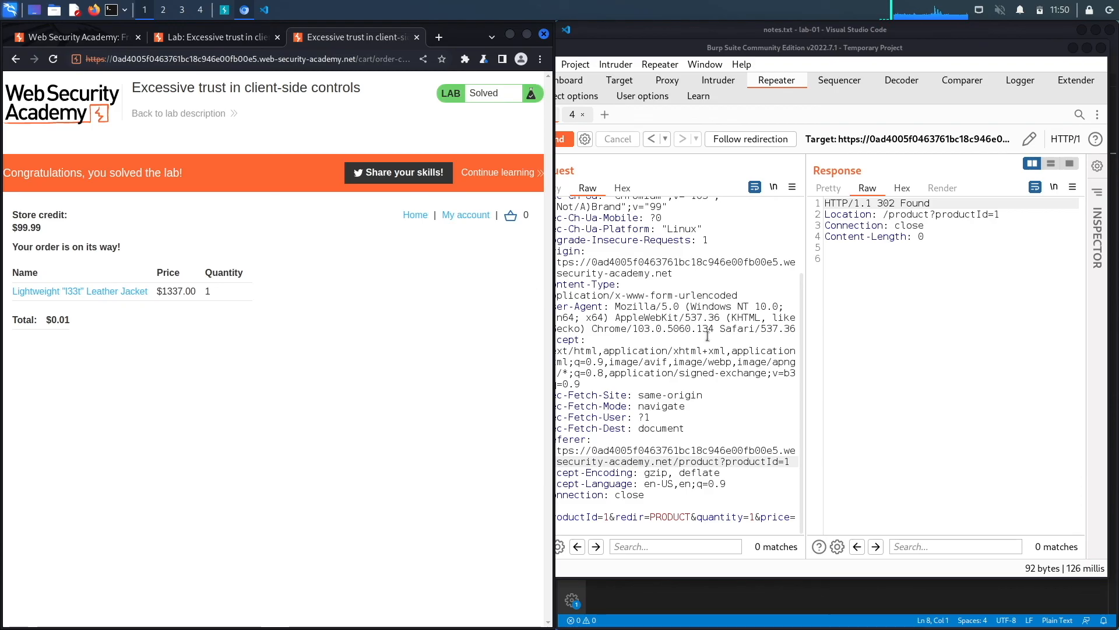